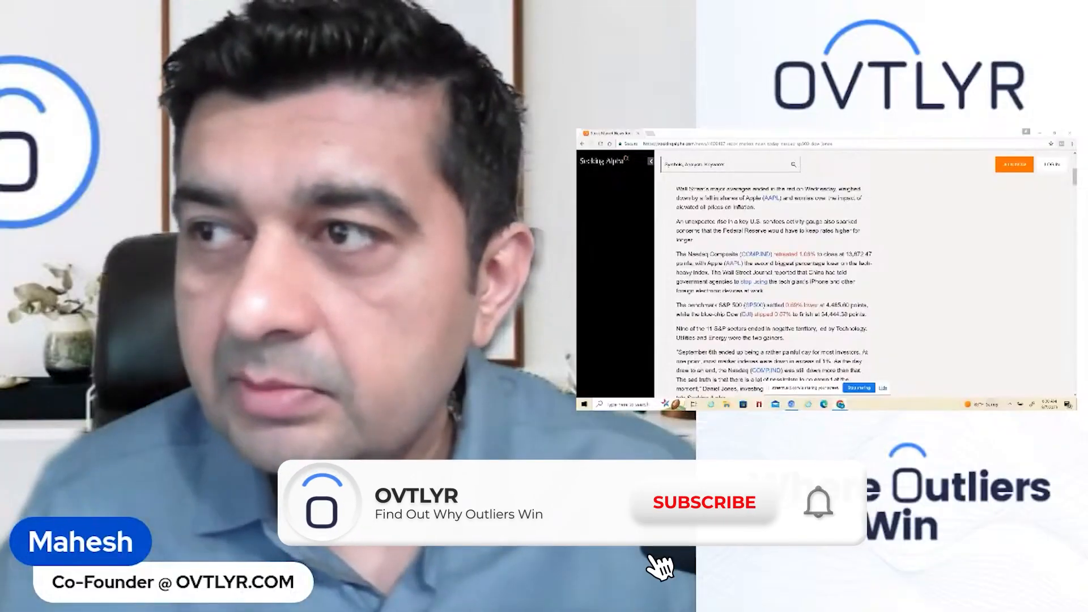
Step: Highlight the 'less than 500,000' iPhone claim in the Yahoo Finance article, then switch to the Reuters report
click(703, 502)
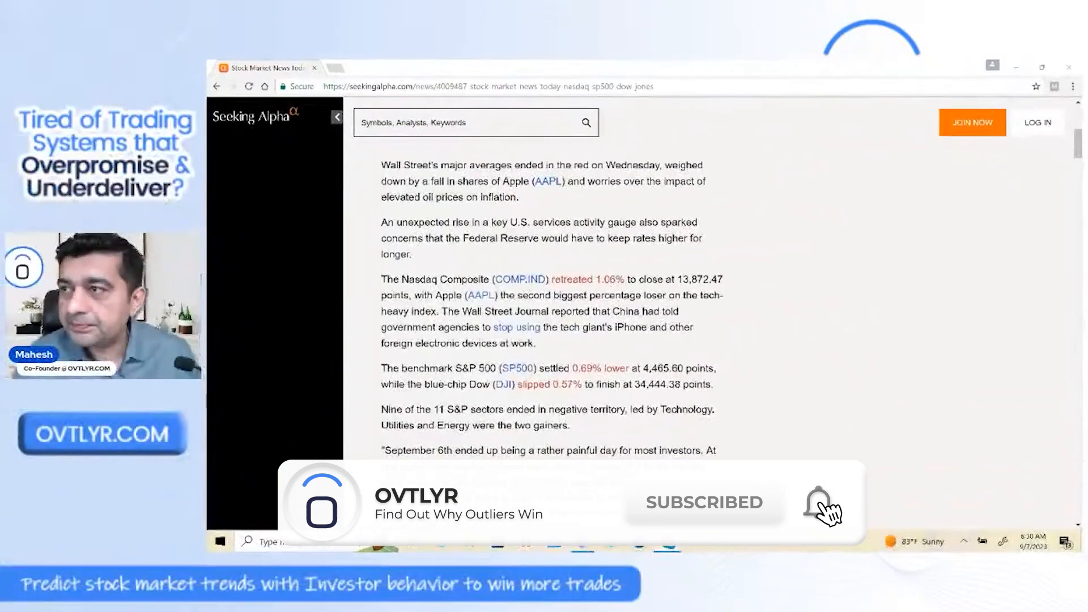
click(820, 502)
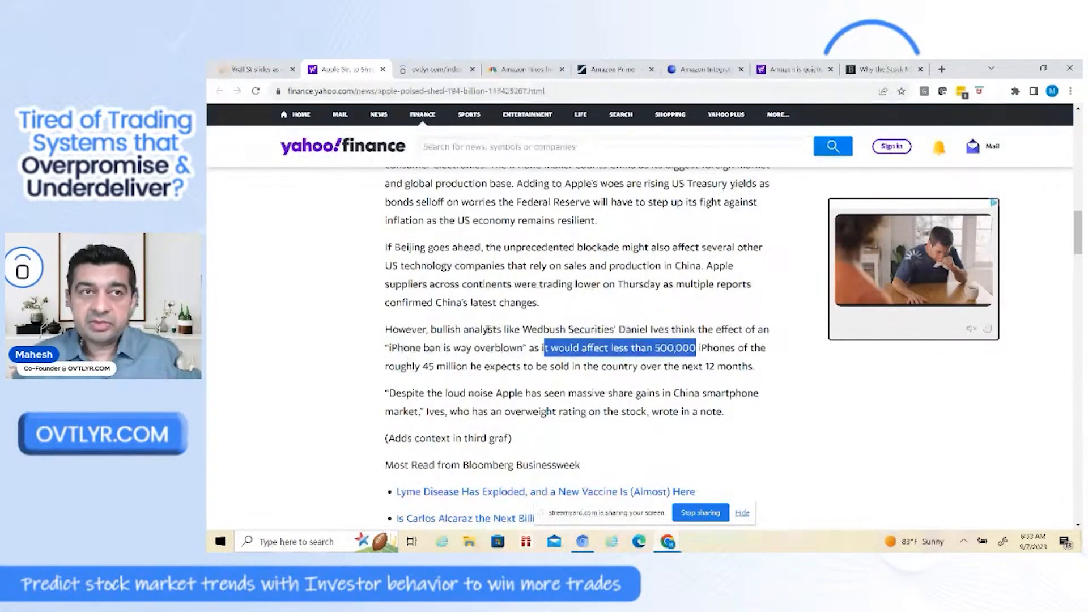
click(255, 69)
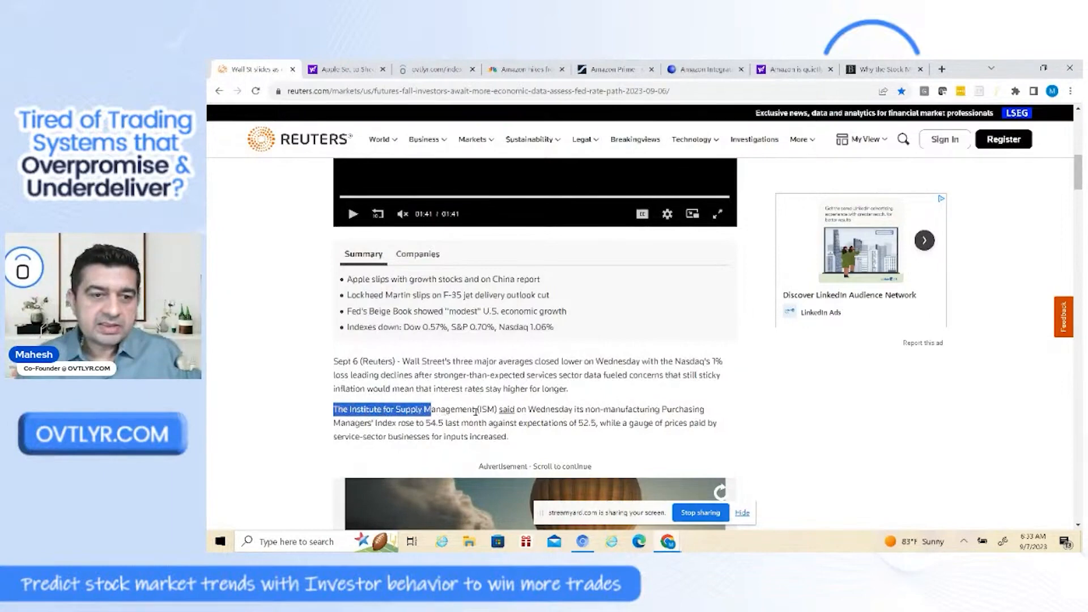
Step: Clear the ISM sentence highlight and mark the 54.5 services index figure
click(591, 421)
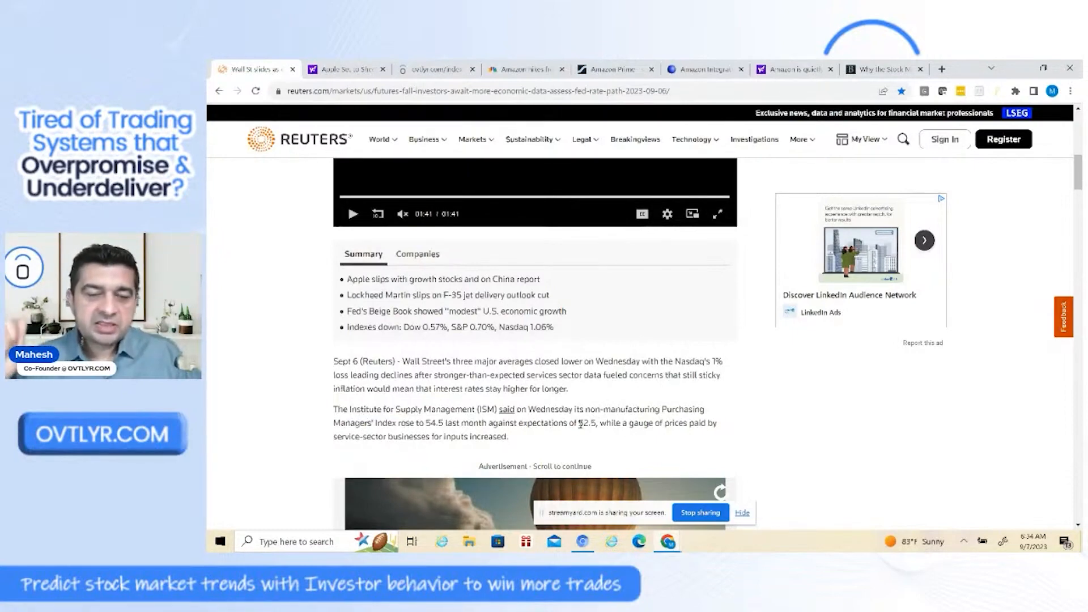
double_click(584, 422)
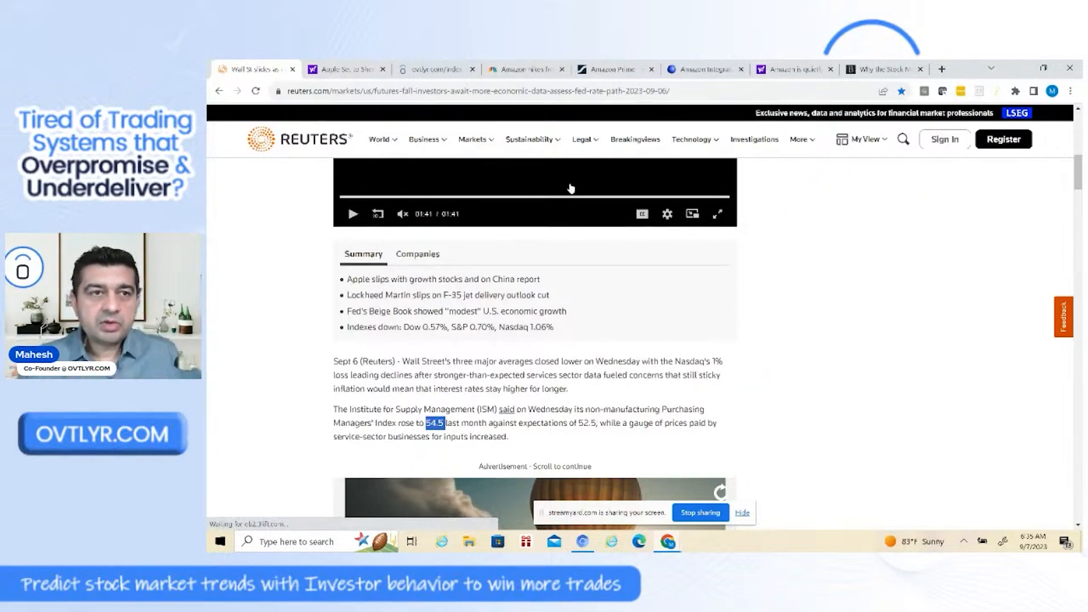
mouse_move(346, 69)
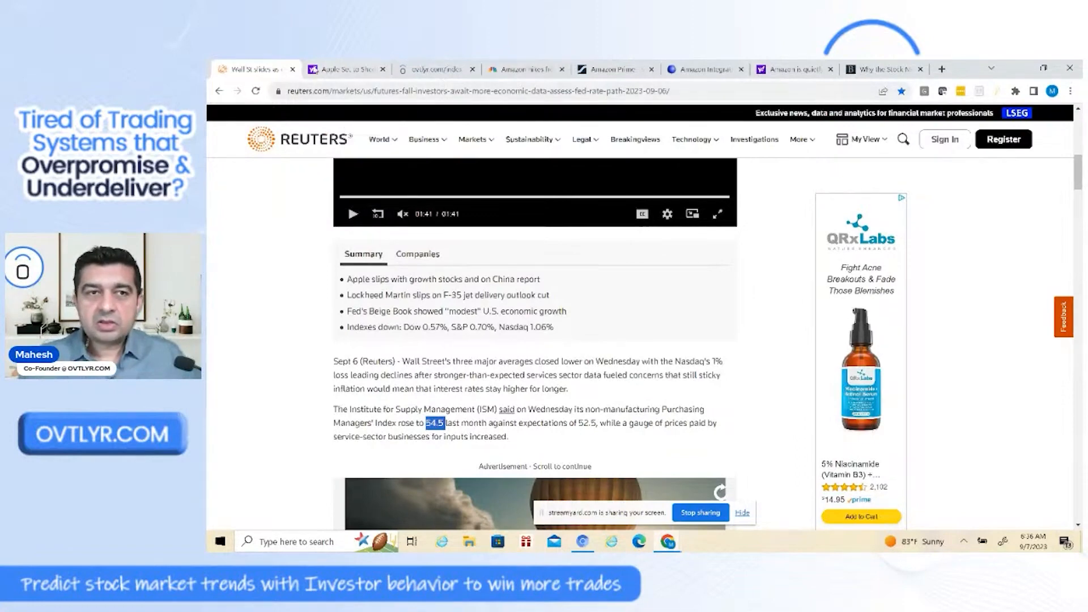
Step: Switch to the Seeking Alpha article on China telling agencies to stop using iPhones
click(345, 69)
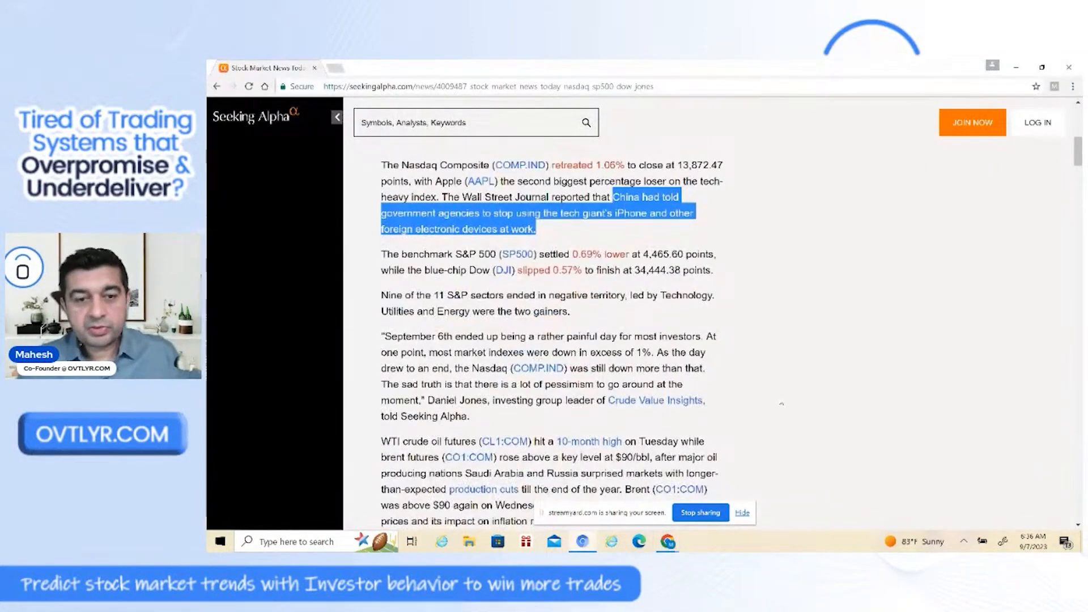
scroll(down, 3)
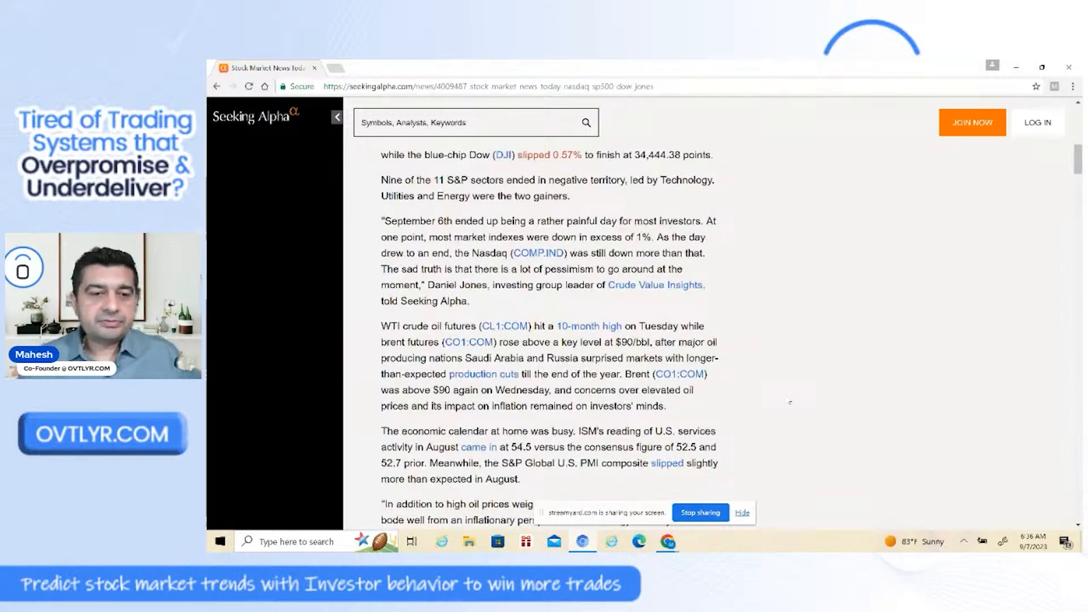
scroll(down, 3)
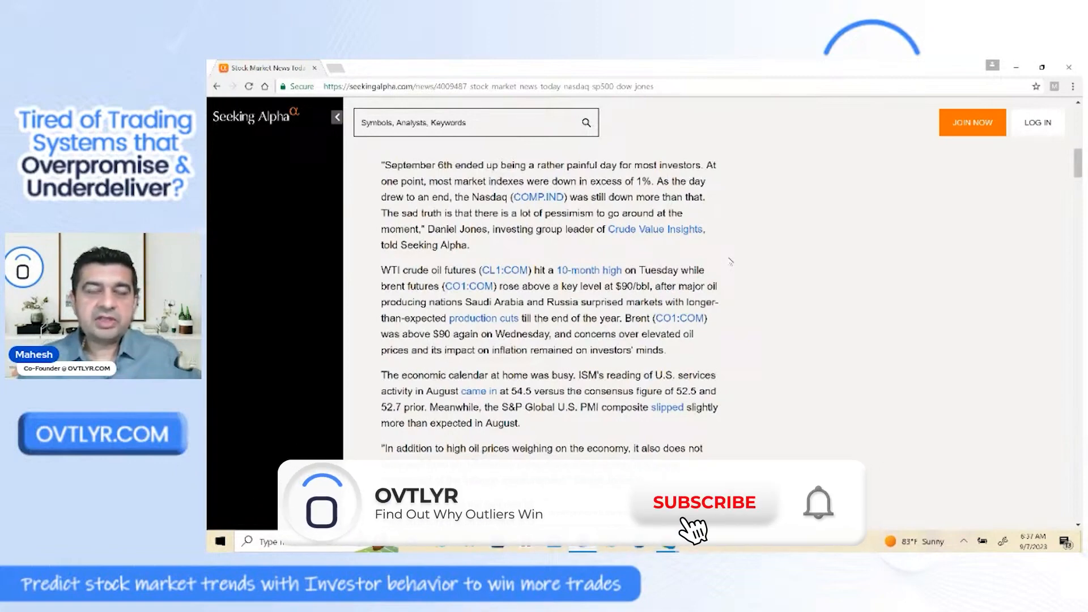
click(704, 501)
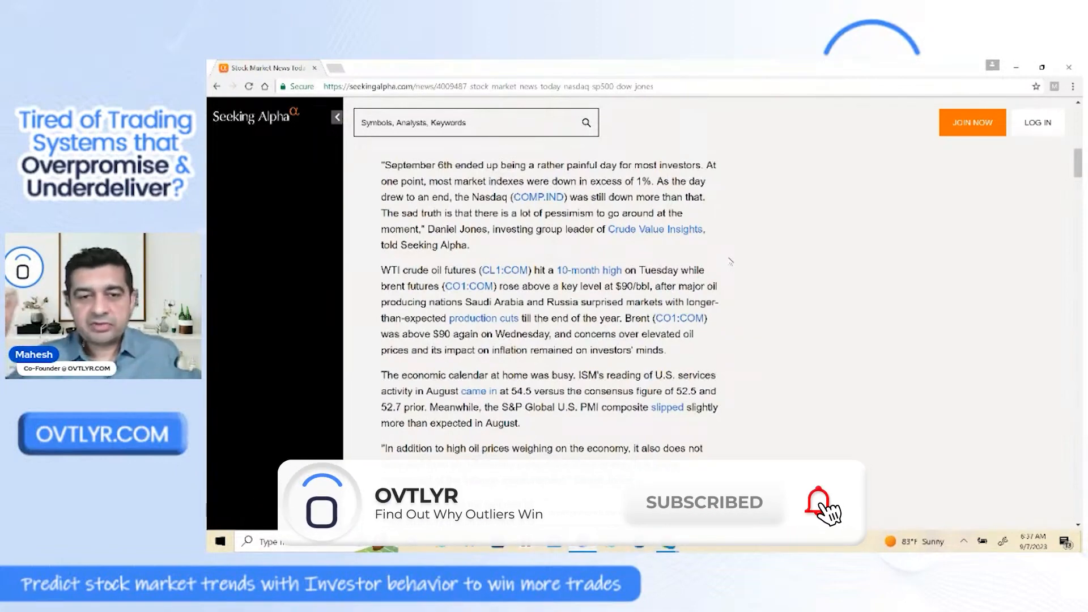